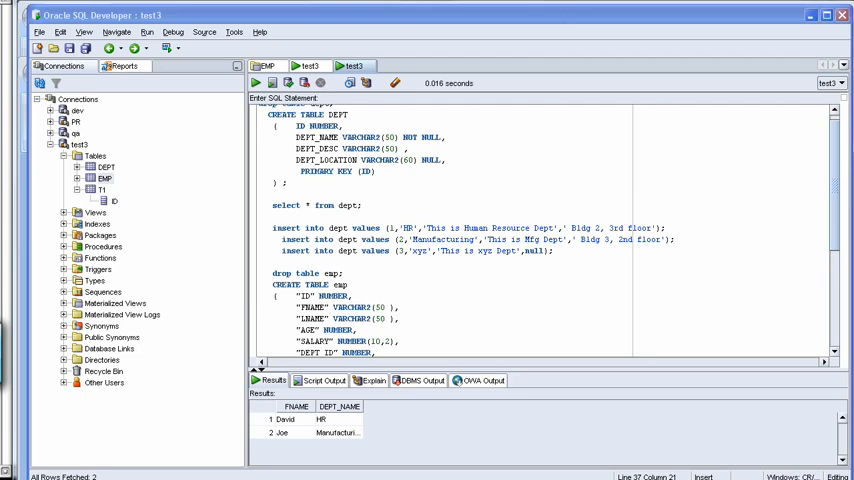
{"action": "mouse_move", "coordinate": [831, 190]}
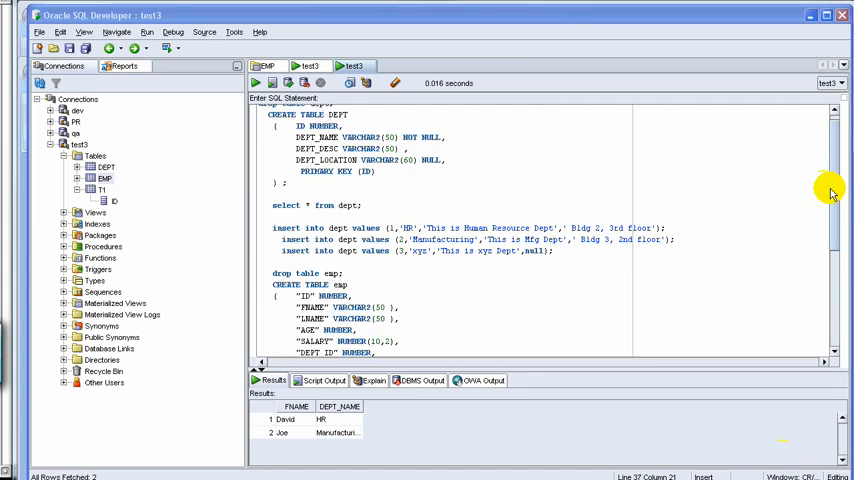
- Scroll through the worksheet to review the dept statements and the CREATE TABLE emp script
{"action": "scroll", "scroll_direction": "down", "scroll_amount": 3}
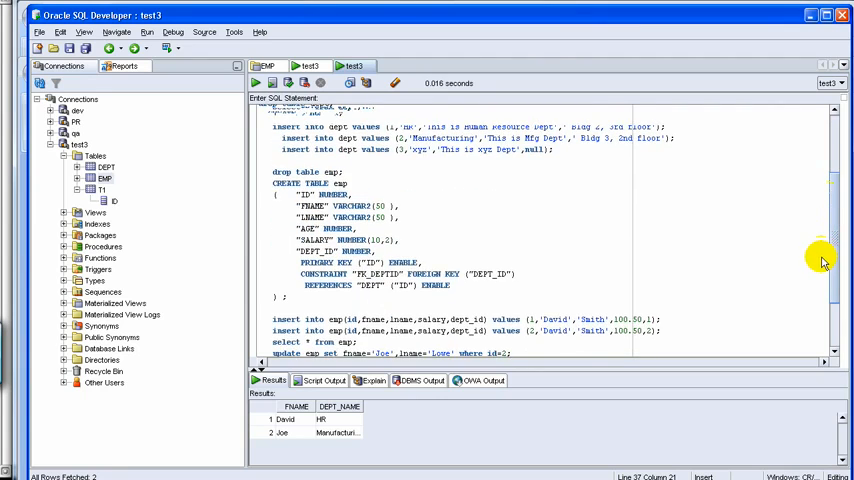
{"action": "scroll", "scroll_direction": "down", "scroll_amount": 3}
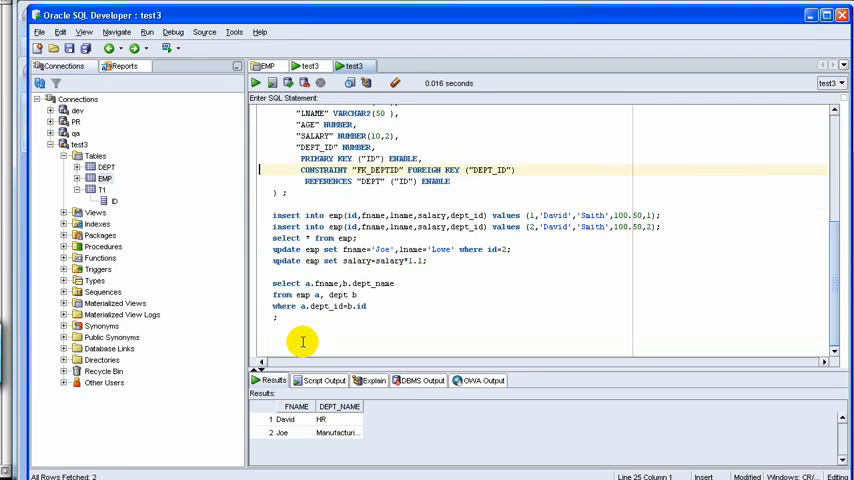
{"action": "scroll", "scroll_direction": "up", "scroll_amount": 3}
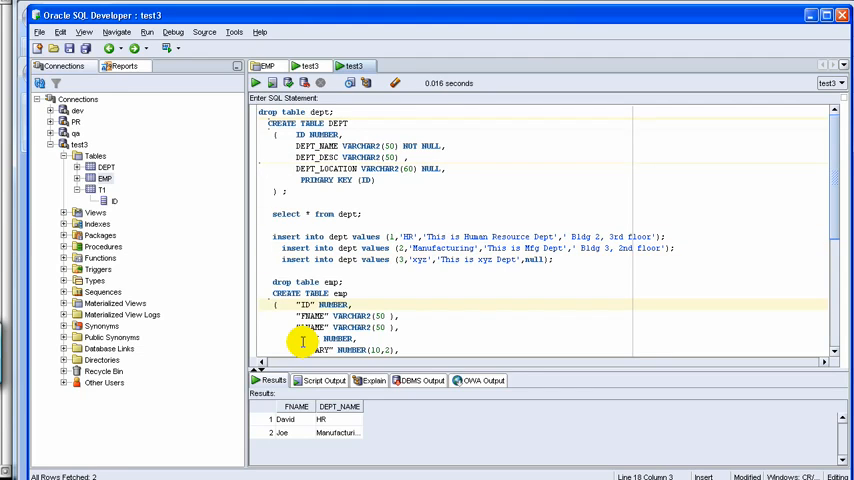
{"action": "scroll", "scroll_direction": "down", "scroll_amount": 3}
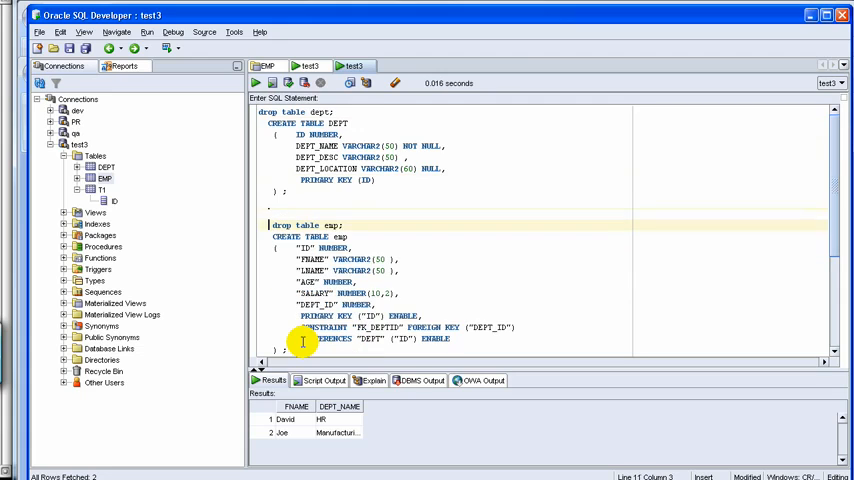
{"action": "scroll", "scroll_direction": "down", "scroll_amount": 3}
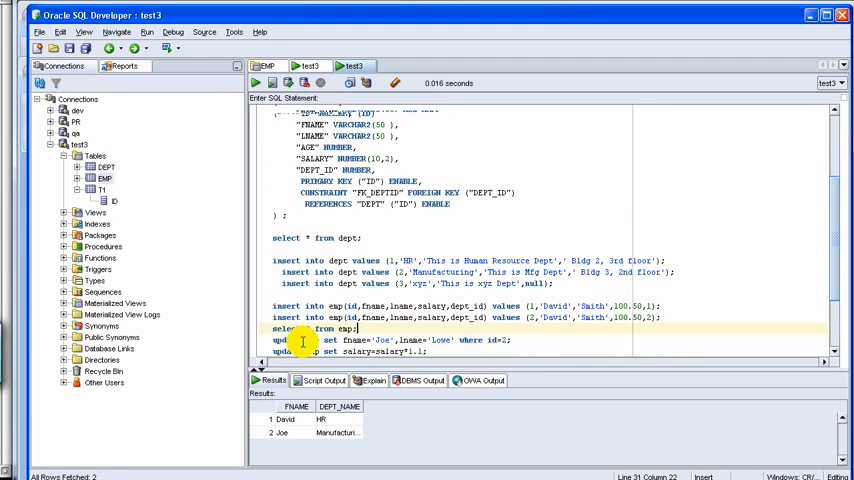
- Run 'select * from emp;' to list David Smith and Joe Lowe, then inspect a DEPT_ID value
{"action": "left_click", "coordinate": [254, 83]}
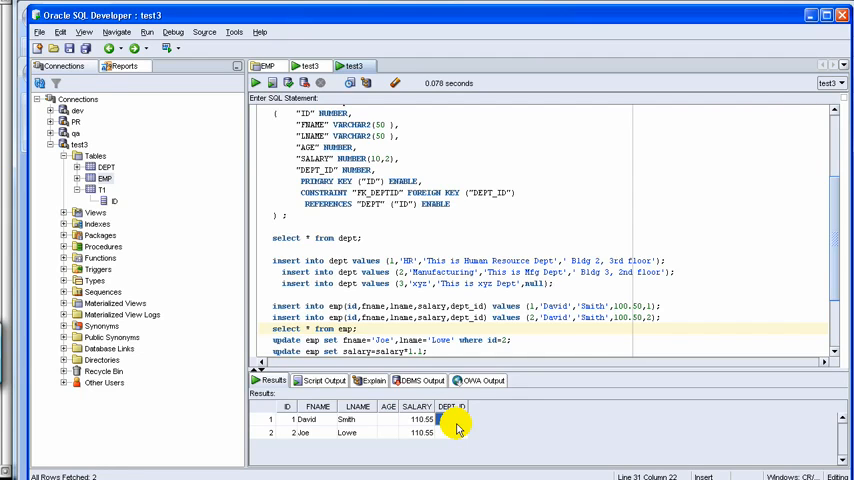
{"action": "left_click", "coordinate": [463, 420]}
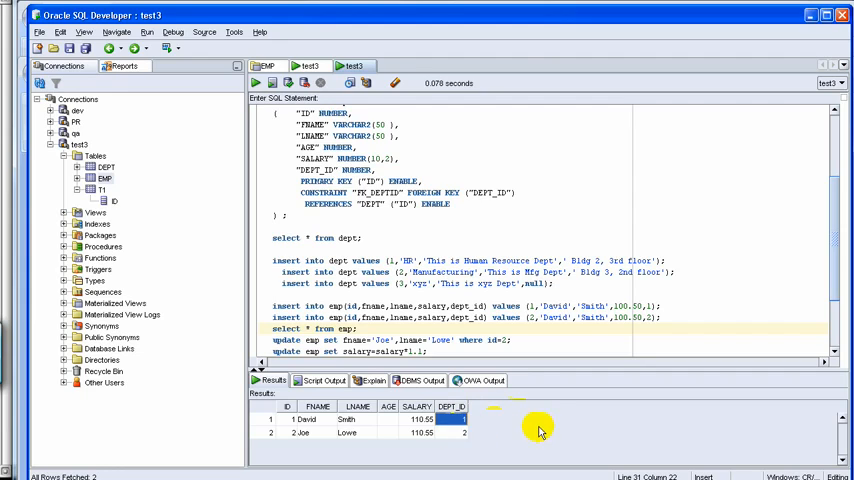
{"action": "mouse_move", "coordinate": [500, 430]}
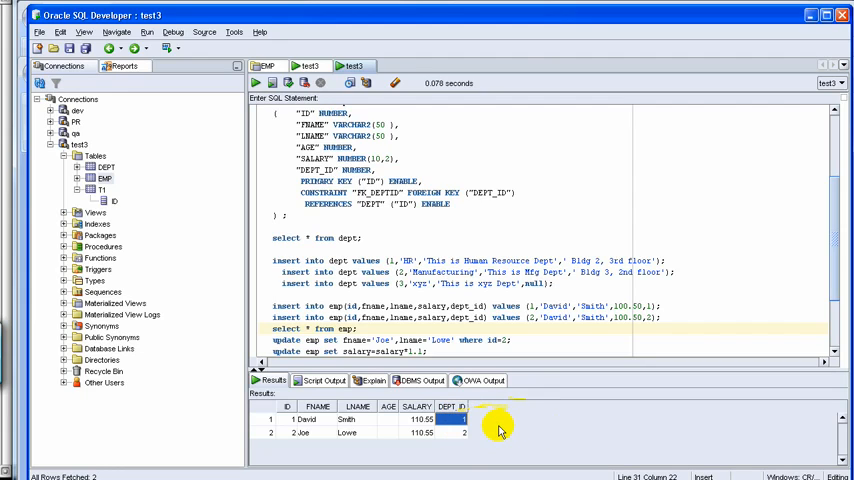
{"action": "mouse_move", "coordinate": [560, 428]}
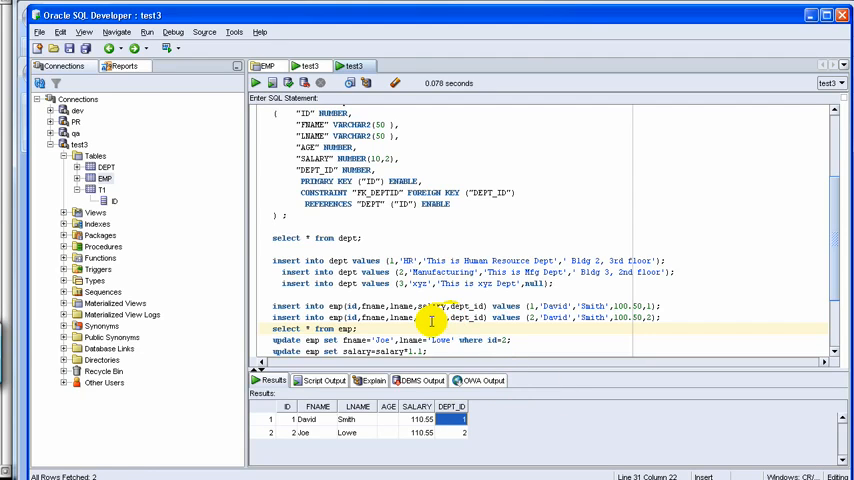
{"action": "scroll", "scroll_direction": "down", "scroll_amount": 3}
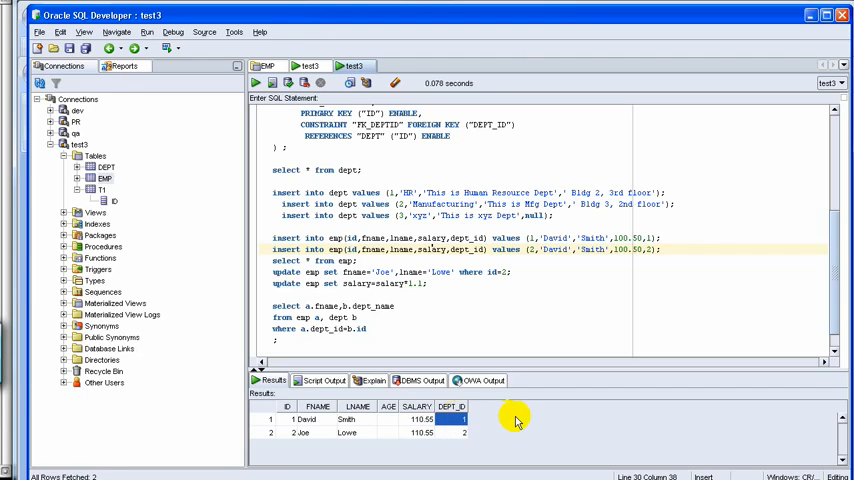
{"action": "mouse_move", "coordinate": [495, 419]}
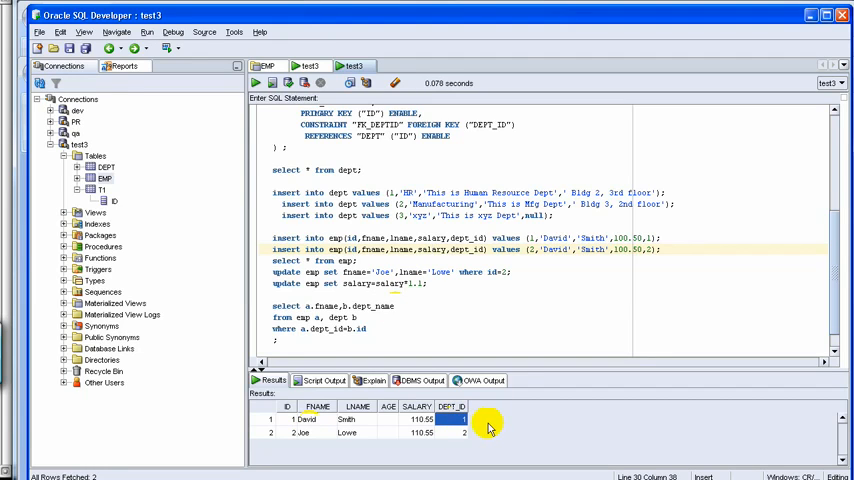
{"action": "mouse_move", "coordinate": [418, 353]}
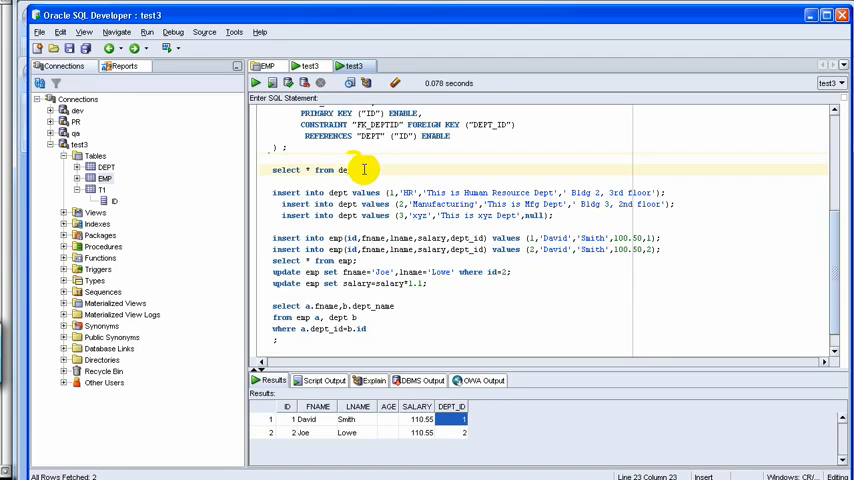
- Run 'select * from dept;' to list HR, Manufacturing and xyz, then scroll back up
{"action": "left_click", "coordinate": [254, 82]}
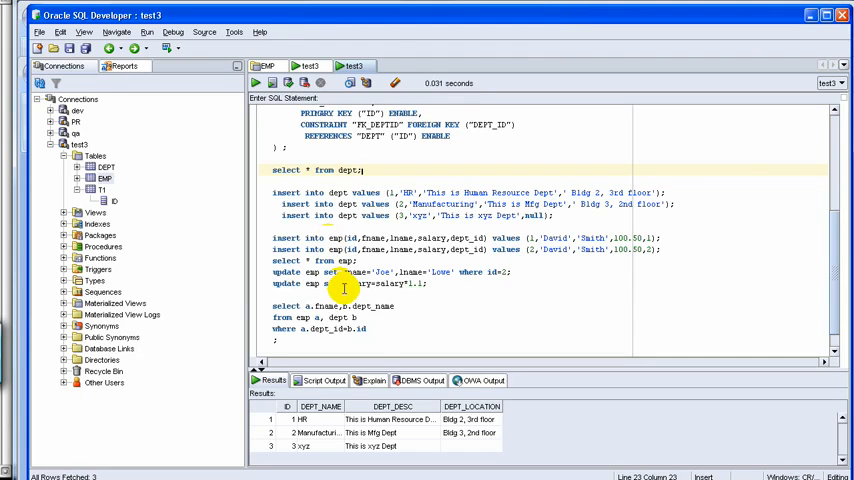
{"action": "left_click", "coordinate": [367, 329]}
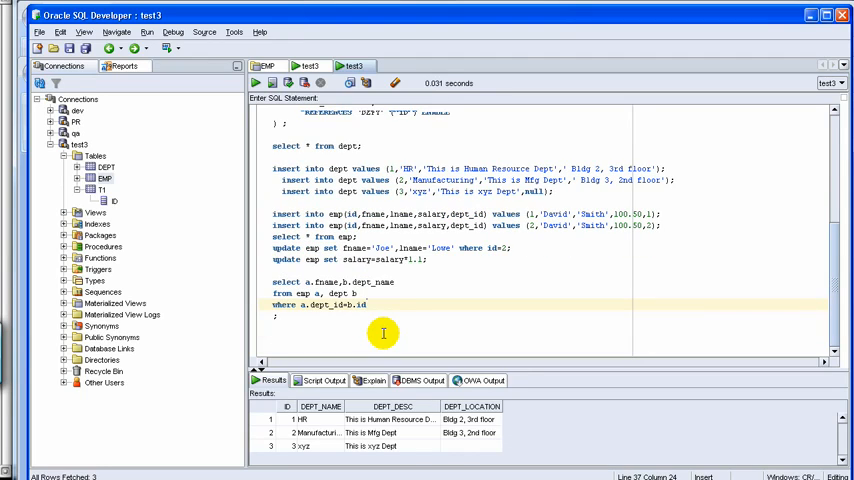
{"action": "mouse_move", "coordinate": [328, 168]}
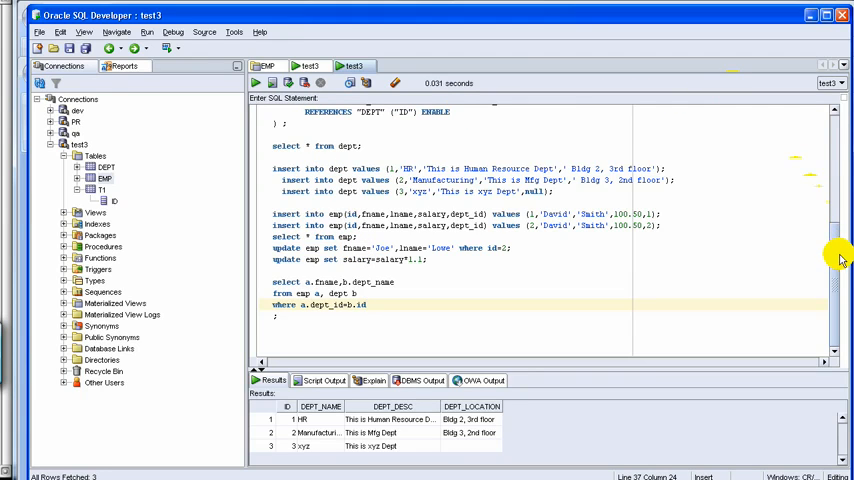
{"action": "scroll", "scroll_direction": "up", "scroll_amount": 3}
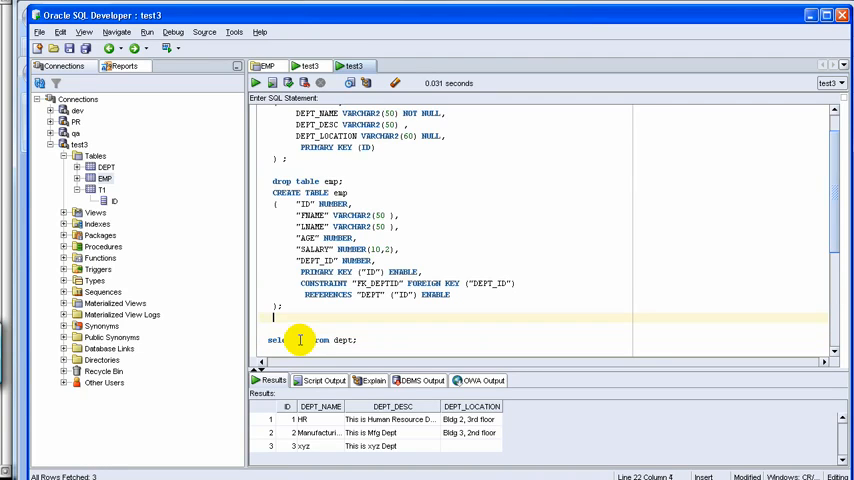
- Start a new query by typing 'from emp1' on the line after the EMP table script
{"action": "left_click", "coordinate": [258, 271]}
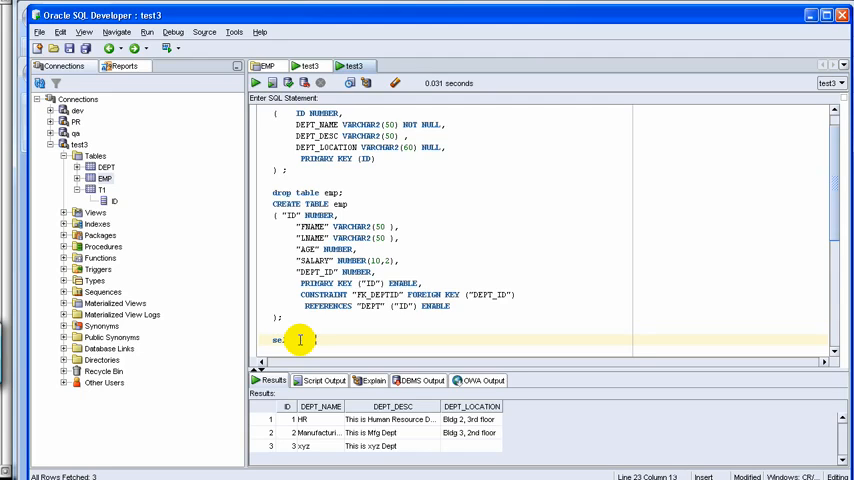
{"action": "type", "text": "from emp1"}
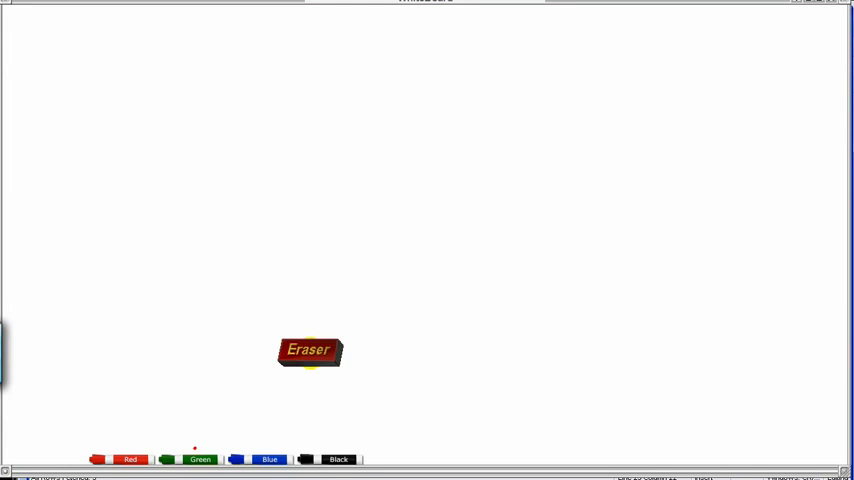
- Set the eraser aside and write OLAP beside OLTP in red
{"action": "left_click_drag", "start_coordinate": [310, 350], "coordinate": [130, 452]}
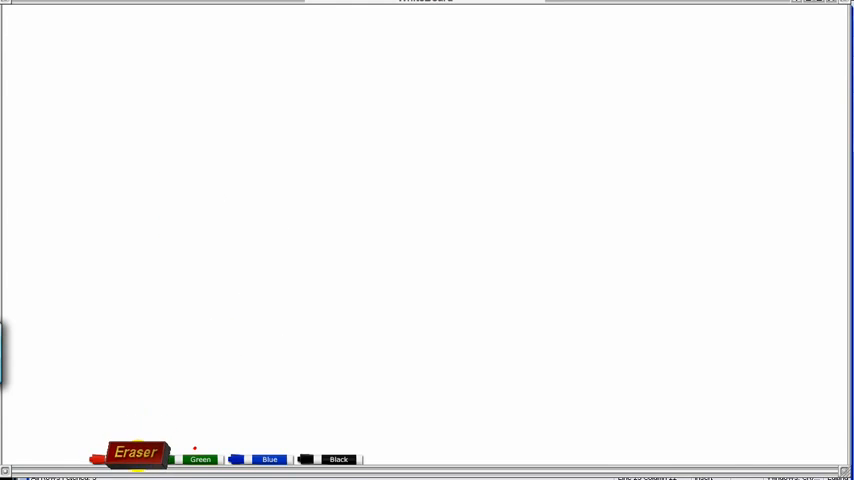
{"action": "mouse_move", "coordinate": [155, 237]}
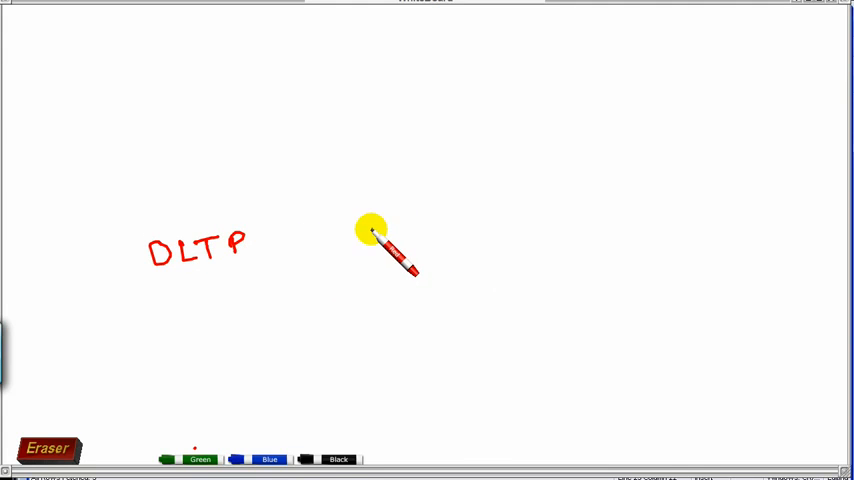
{"action": "left_click_drag", "start_coordinate": [372, 233], "coordinate": [388, 248]}
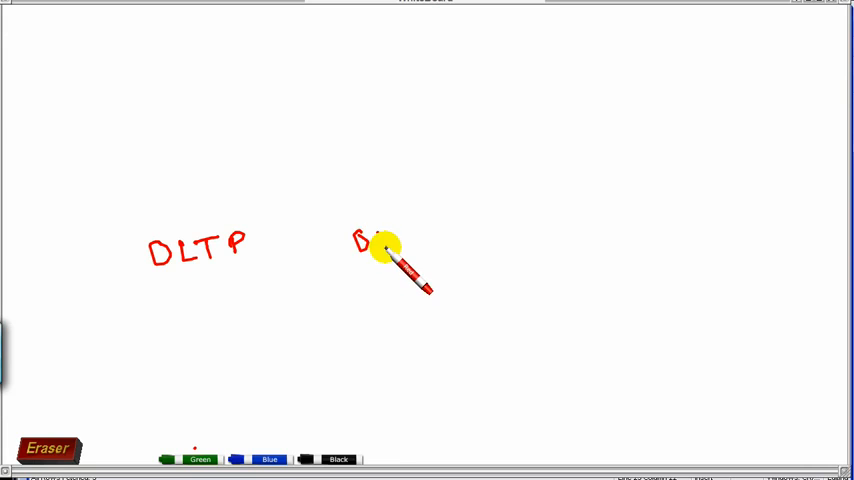
{"action": "left_click_drag", "start_coordinate": [375, 245], "coordinate": [420, 245]}
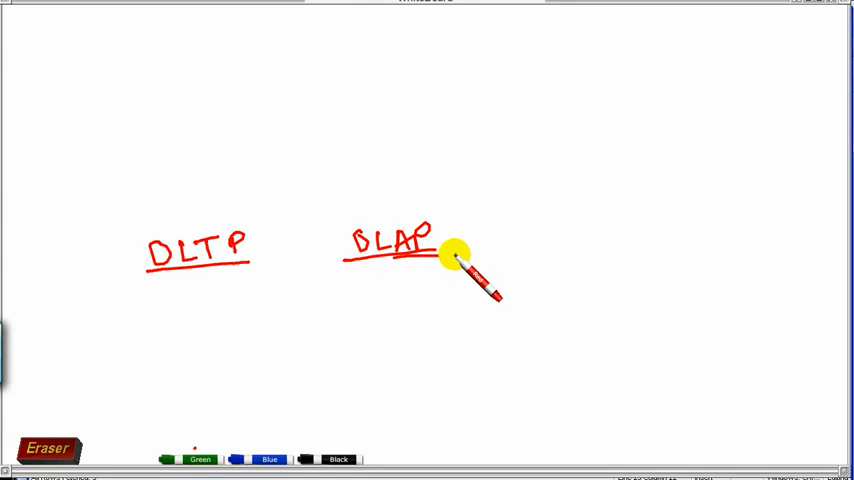
{"action": "mouse_move", "coordinate": [180, 290]}
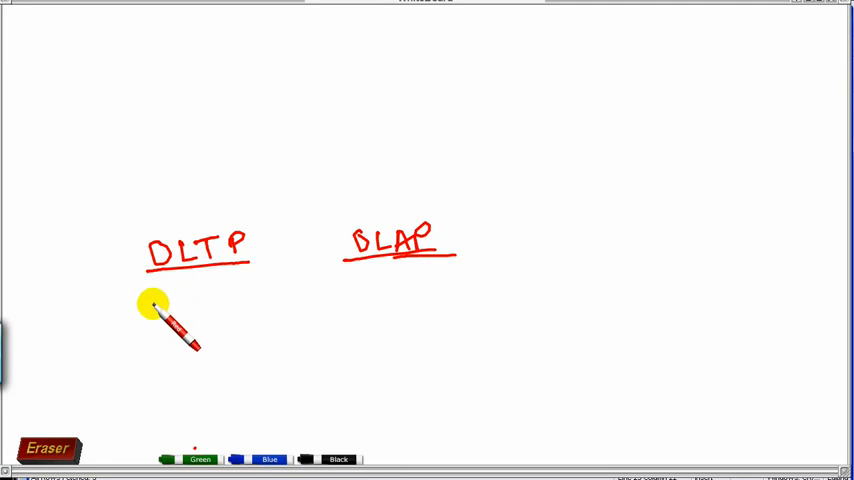
- Write 'Read write' under OLTP and 'Read 90%' under OLAP
{"action": "left_click_drag", "start_coordinate": [157, 297], "coordinate": [170, 320]}
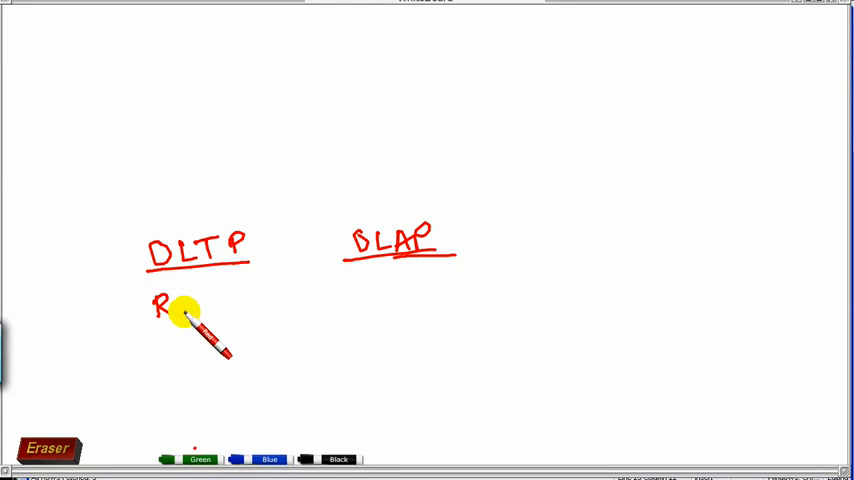
{"action": "left_click_drag", "start_coordinate": [175, 310], "coordinate": [210, 310]}
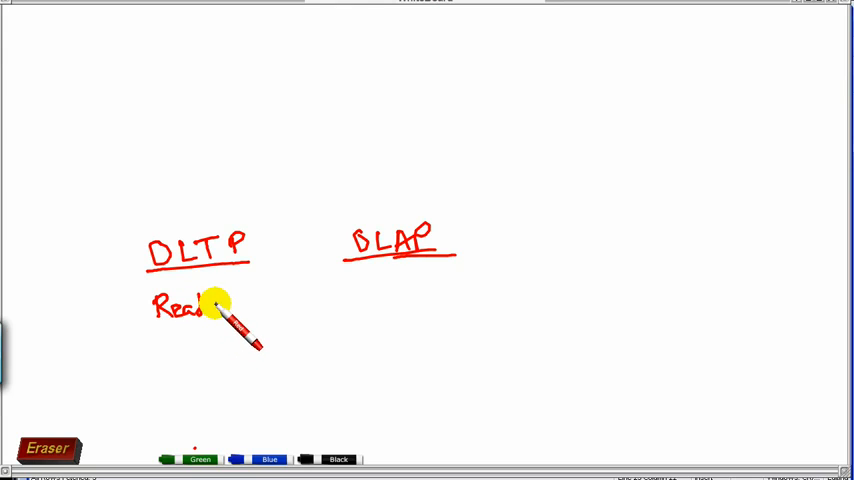
{"action": "left_click_drag", "start_coordinate": [210, 305], "coordinate": [250, 315]}
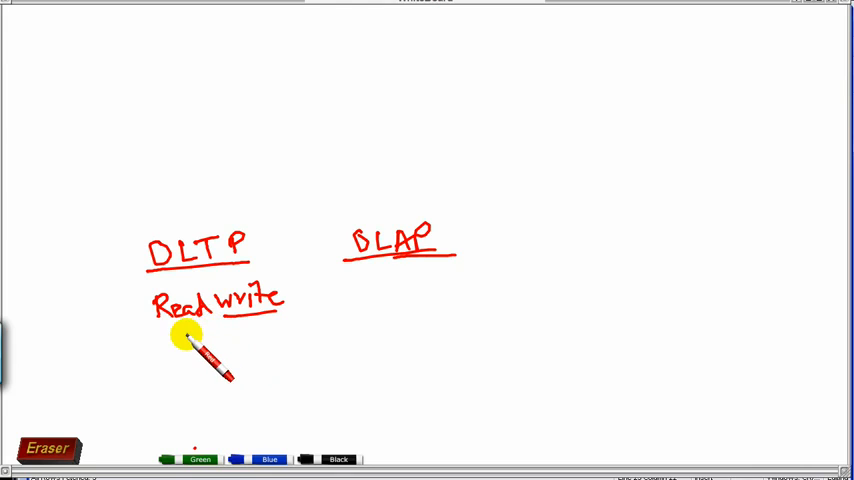
{"action": "mouse_move", "coordinate": [385, 305]}
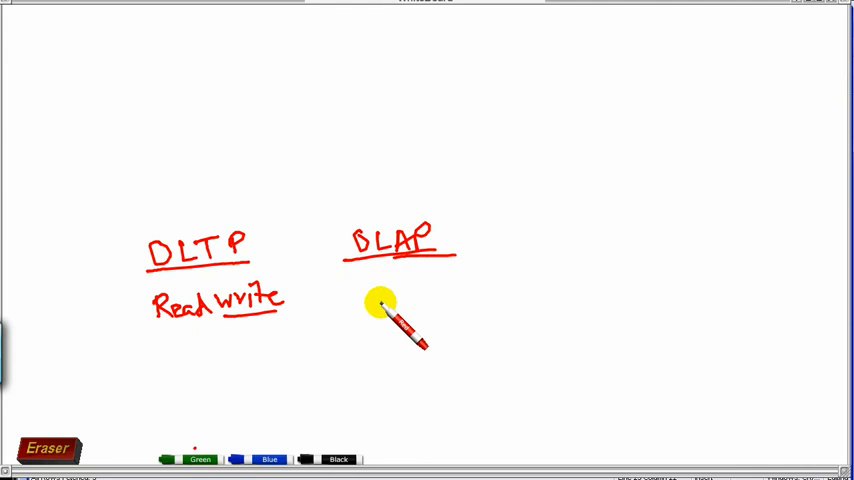
{"action": "left_click_drag", "start_coordinate": [380, 305], "coordinate": [420, 300]}
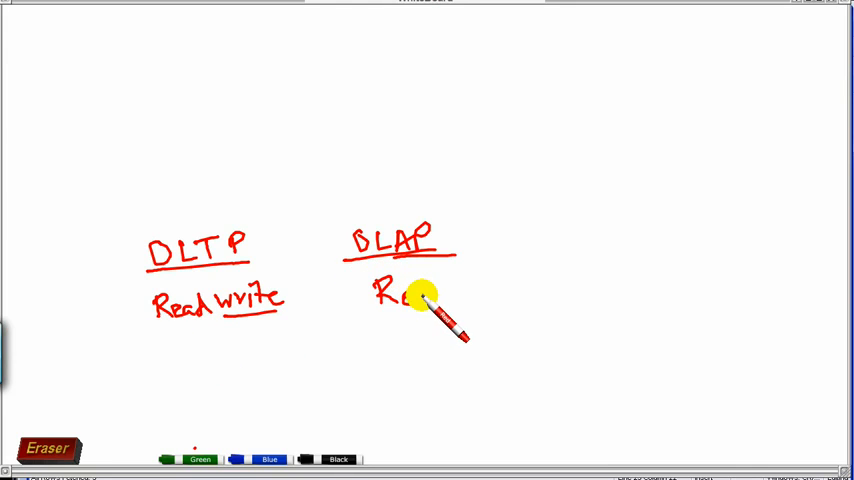
{"action": "left_click_drag", "start_coordinate": [420, 295], "coordinate": [445, 305]}
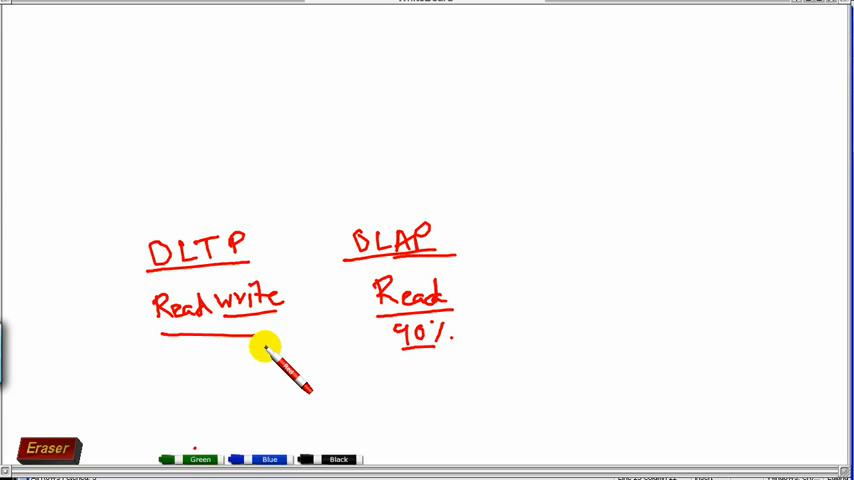
{"action": "mouse_move", "coordinate": [499, 221]}
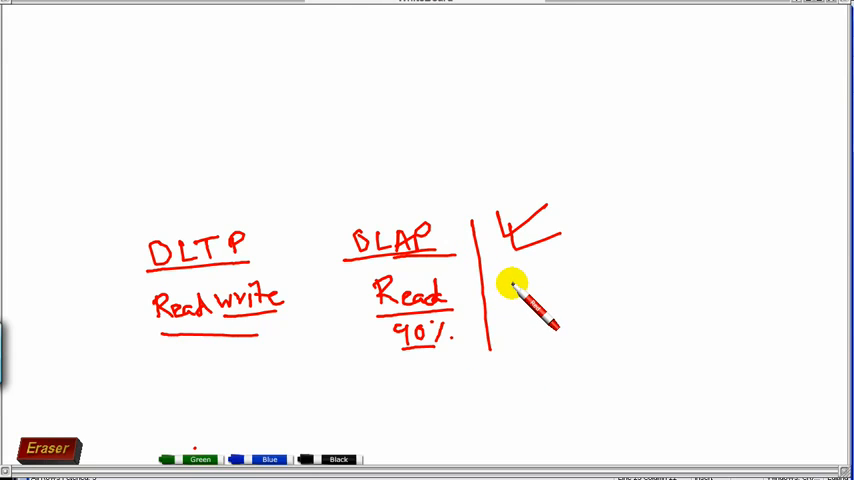
{"action": "mouse_move", "coordinate": [508, 283]}
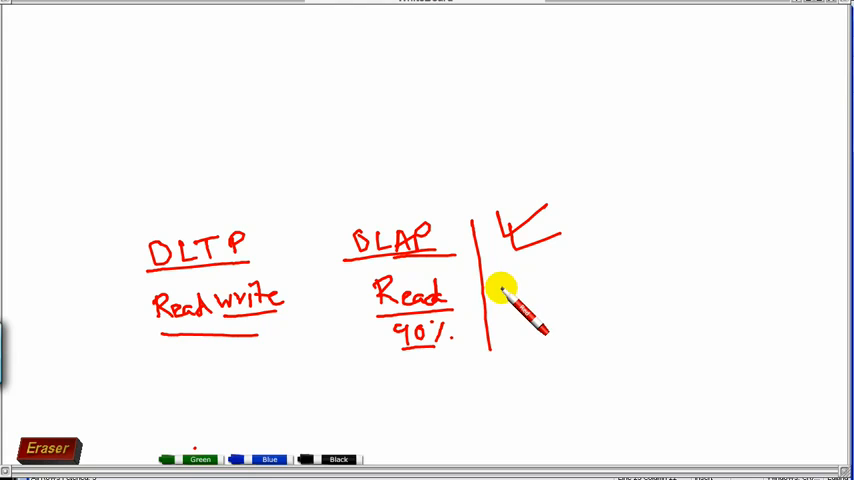
{"action": "mouse_move", "coordinate": [280, 205]}
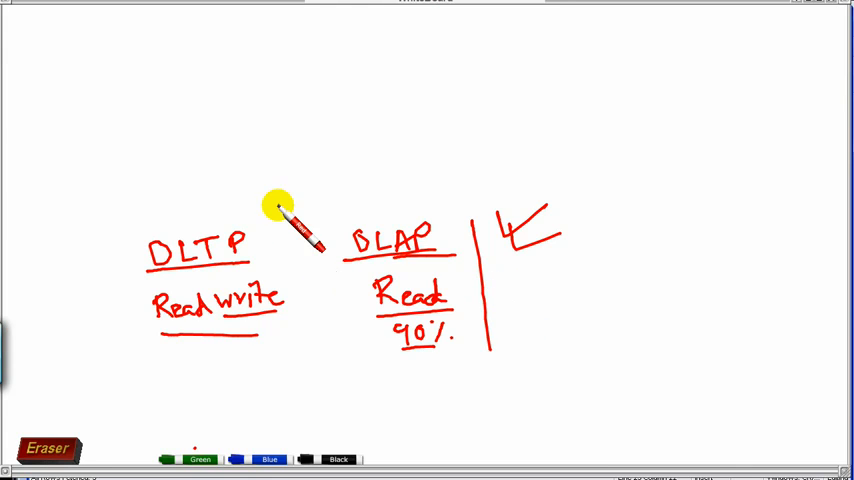
- Draw a divider beside the OLTP column, an arrow above it, and 'Query' above OLAP
{"action": "left_click_drag", "start_coordinate": [293, 210], "coordinate": [290, 345]}
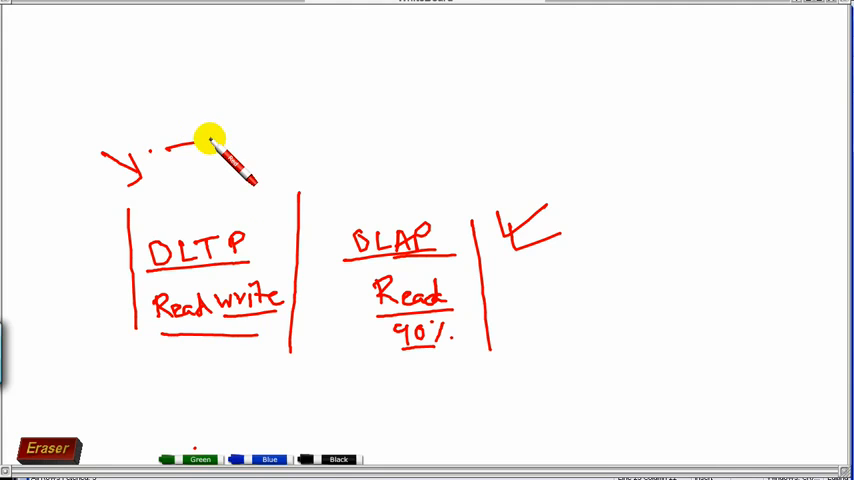
{"action": "left_click_drag", "start_coordinate": [180, 150], "coordinate": [215, 140]}
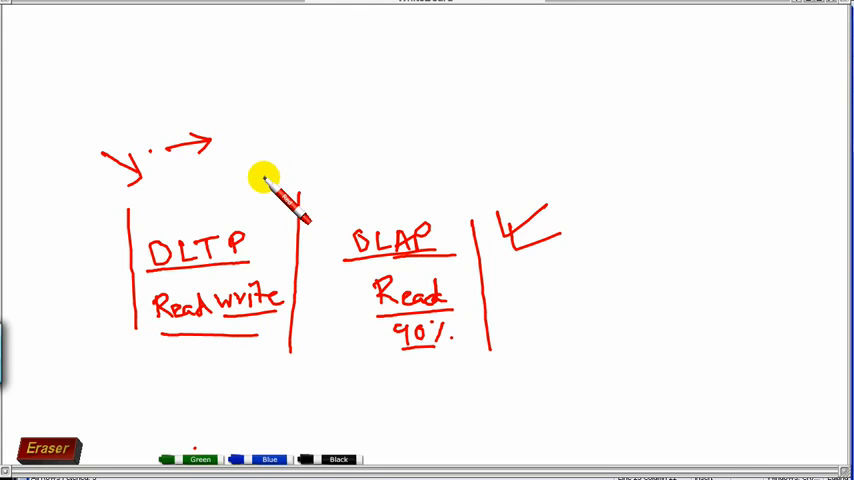
{"action": "mouse_move", "coordinate": [525, 260]}
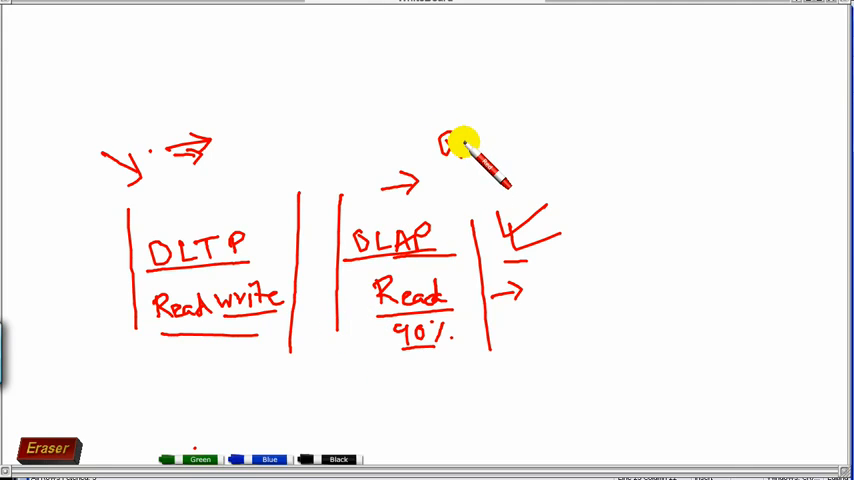
{"action": "left_click_drag", "start_coordinate": [455, 145], "coordinate": [505, 145]}
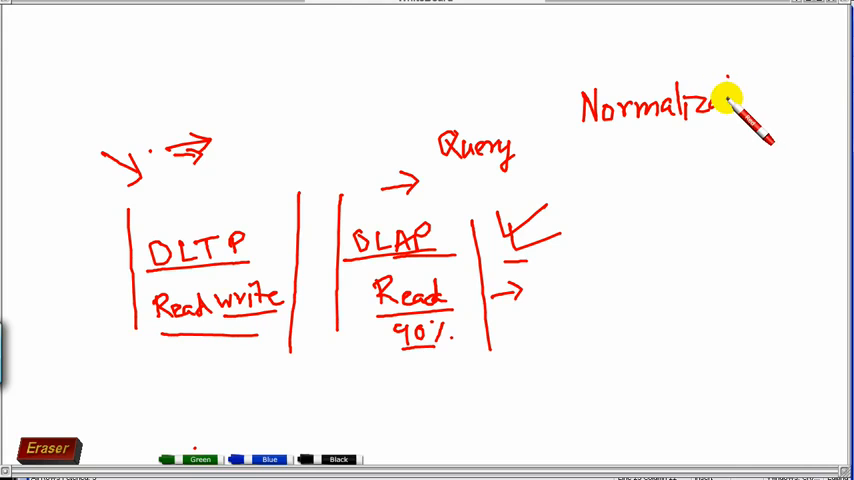
- Finish 'Normalization' at the top right and write '2 De-normalization' below it
{"action": "left_click_drag", "start_coordinate": [715, 100], "coordinate": [760, 100]}
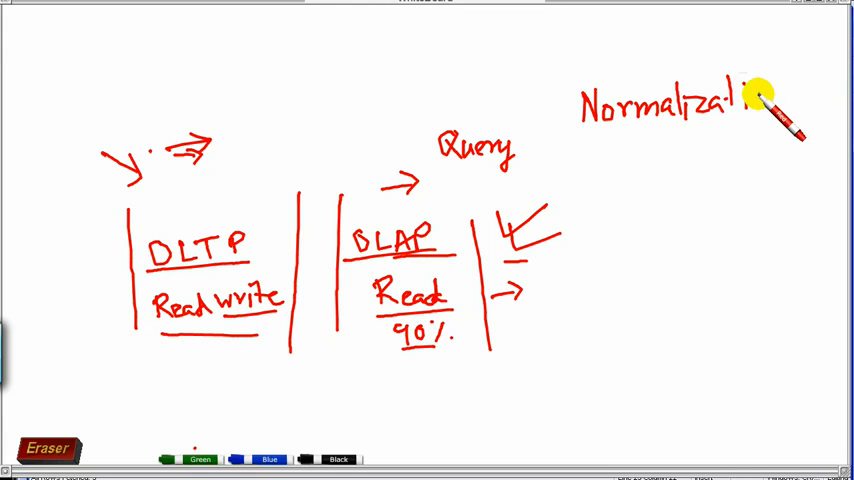
{"action": "left_click_drag", "start_coordinate": [745, 95], "coordinate": [785, 105]}
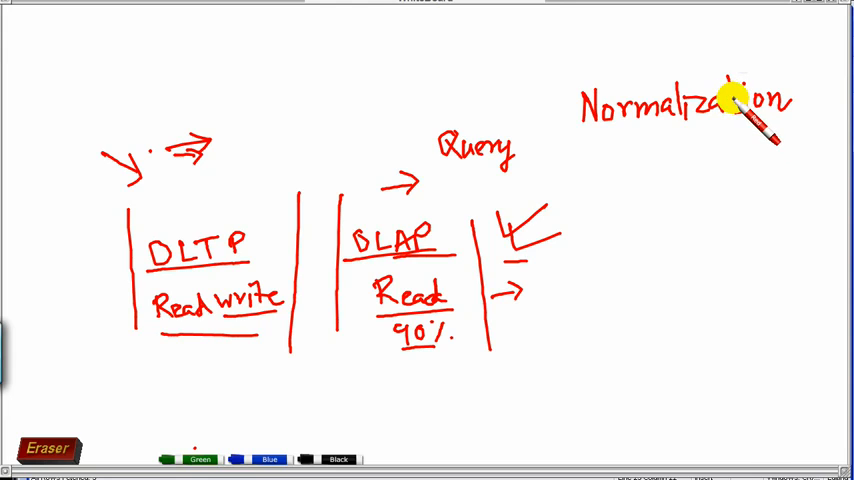
{"action": "mouse_move", "coordinate": [690, 125]}
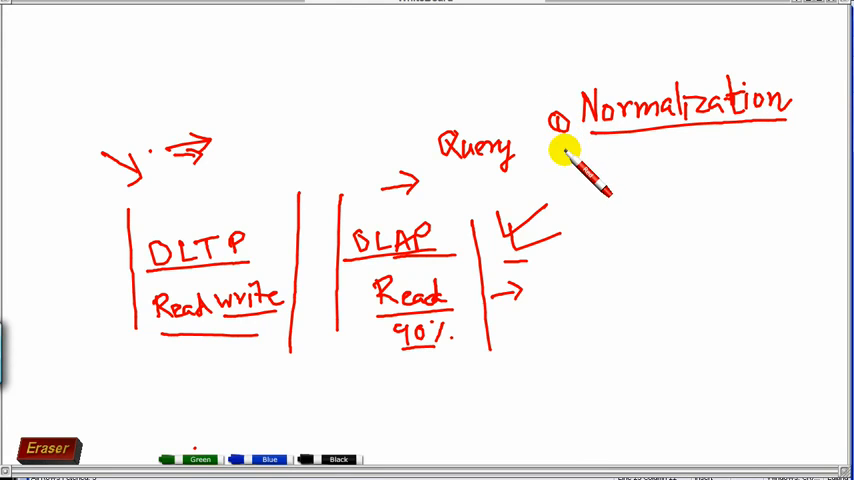
{"action": "left_click_drag", "start_coordinate": [565, 165], "coordinate": [575, 160]}
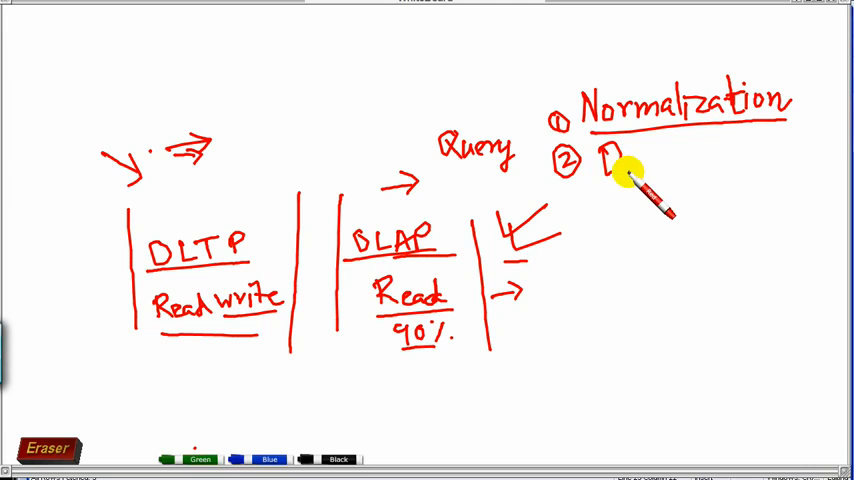
{"action": "left_click_drag", "start_coordinate": [610, 165], "coordinate": [680, 160]}
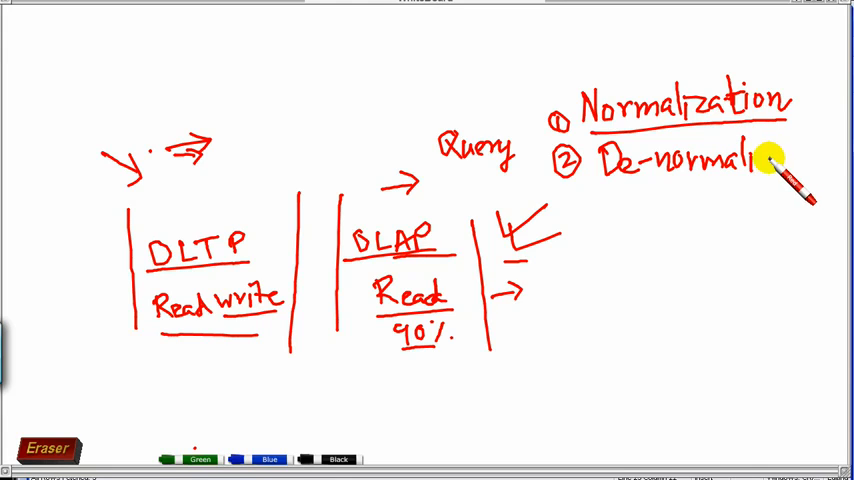
{"action": "left_click_drag", "start_coordinate": [770, 160], "coordinate": [815, 160]}
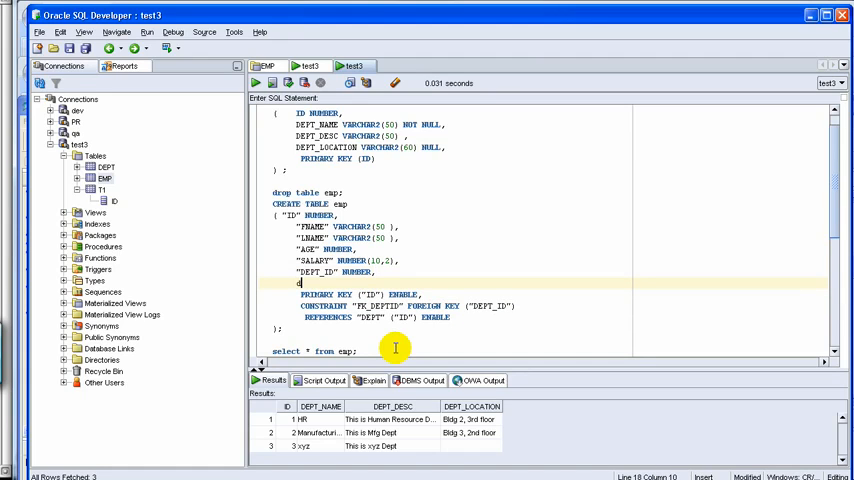
- Type the 'dept_name varchar2(50),' line below DEPT_ID in CREATE TABLE emp, then click in the worksheet
{"action": "type", "text": "ept_"}
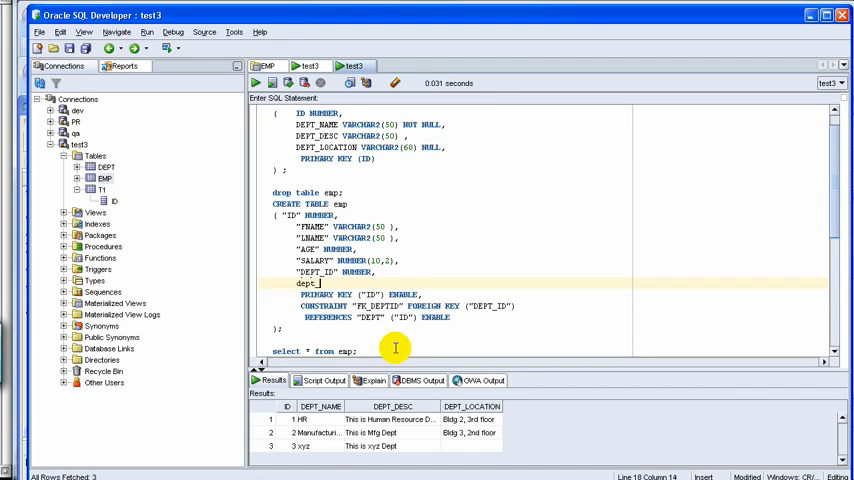
{"action": "type", "text": "name"}
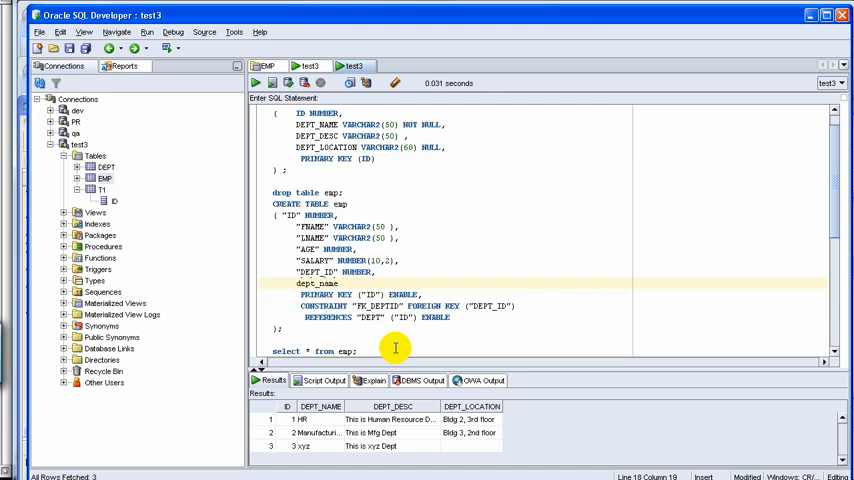
{"action": "type", "text": "varchar"}
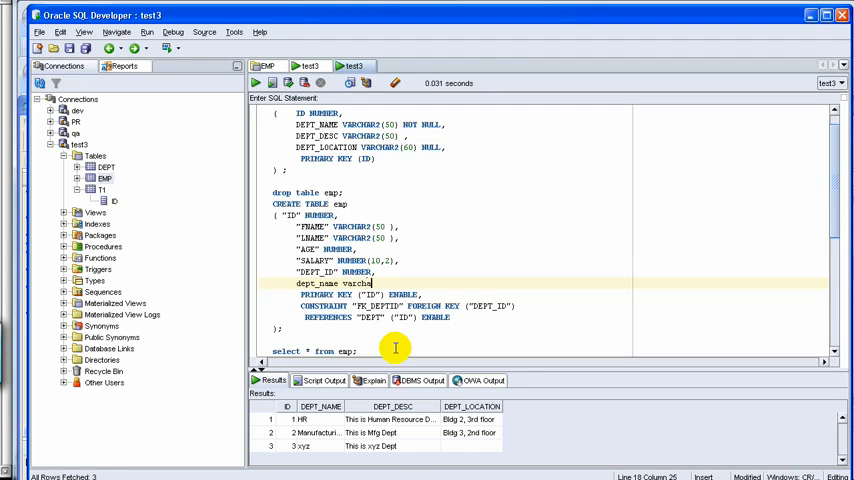
{"action": "type", "text": "2(5"}
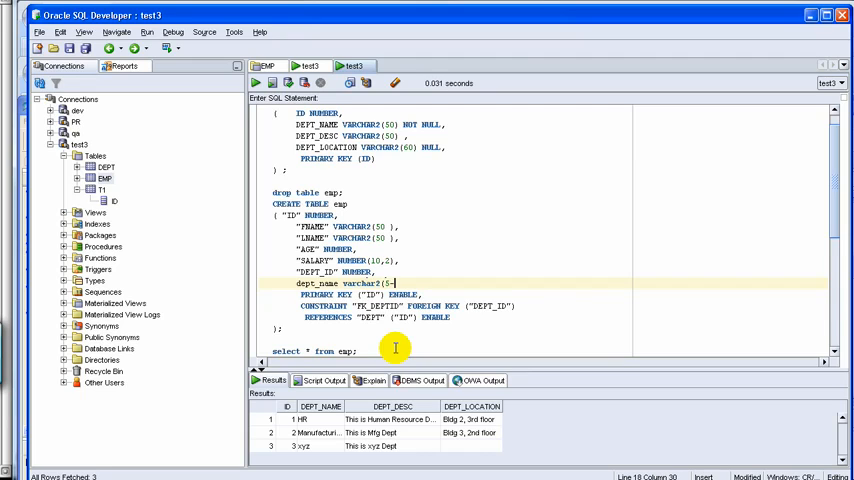
{"action": "type", "text": "0),"}
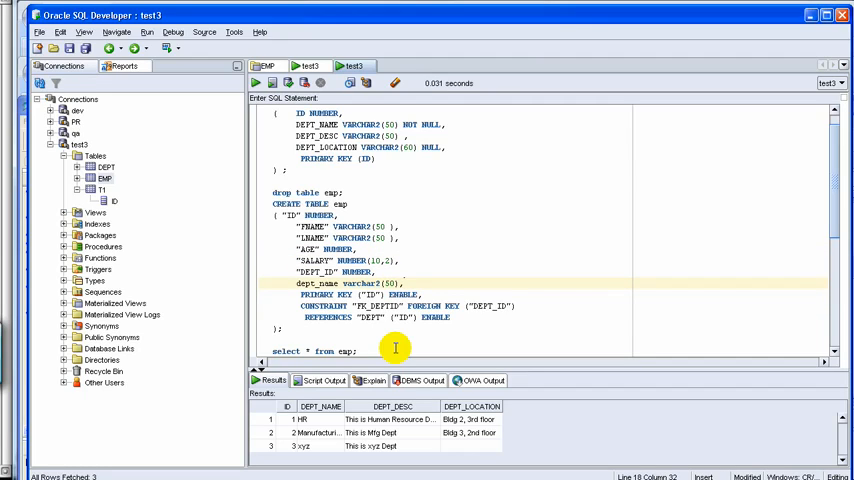
{"action": "left_click", "coordinate": [345, 249]}
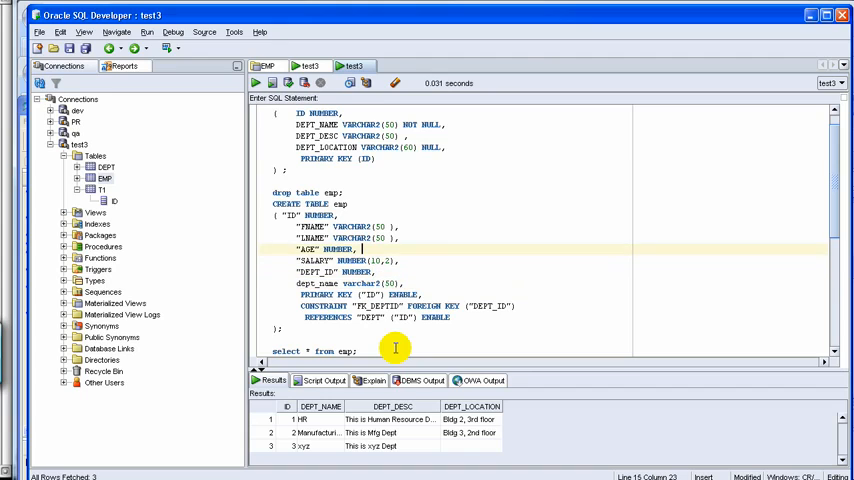
{"action": "left_click", "coordinate": [405, 147]}
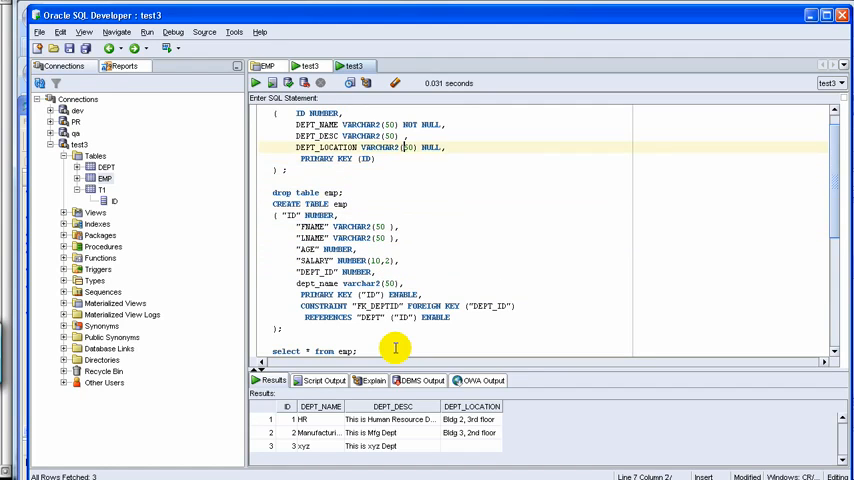